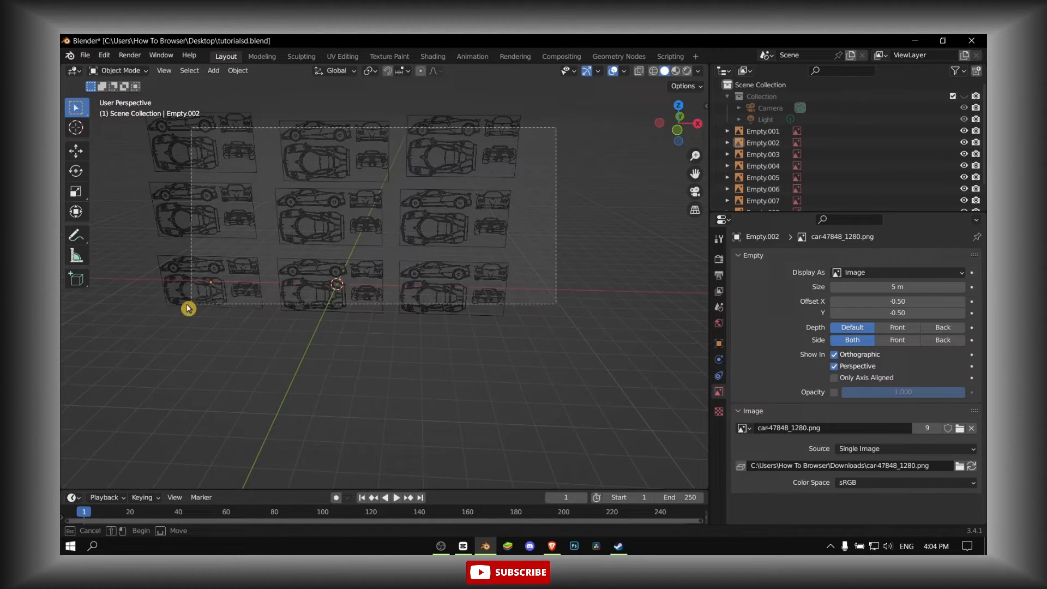
Step: Select reference empties Empty.003 to Empty.009 and move them into a new 'what' collection
left_click_drag(189, 308, 294, 264)
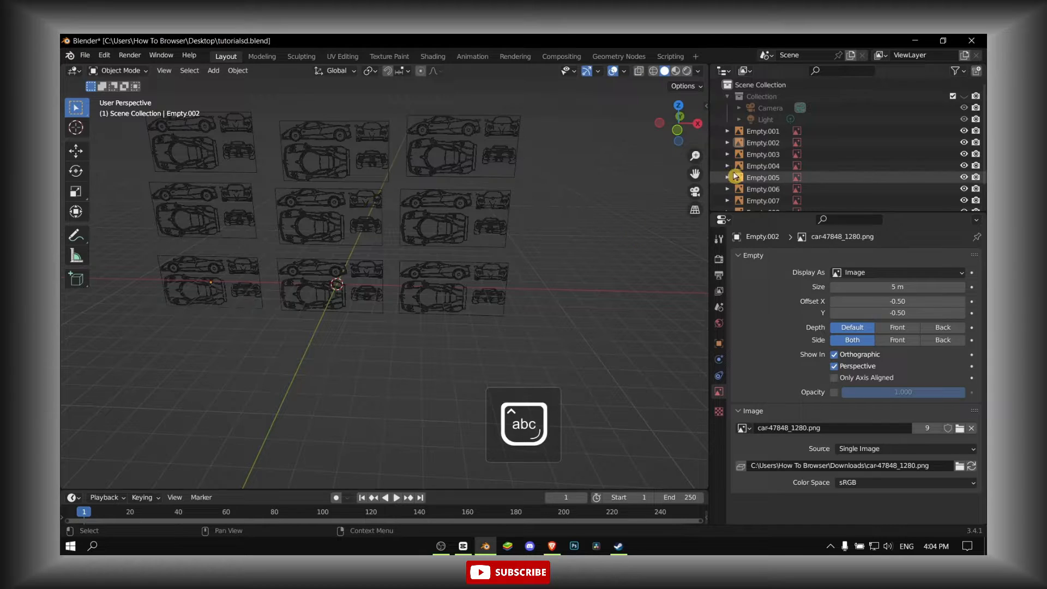
left_click(761, 154)
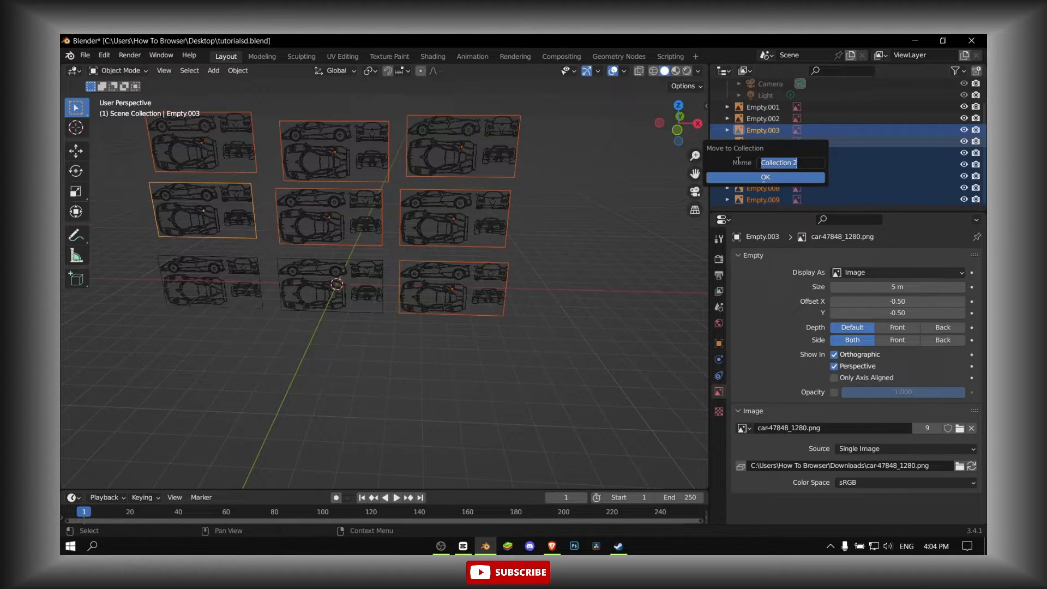
type("what")
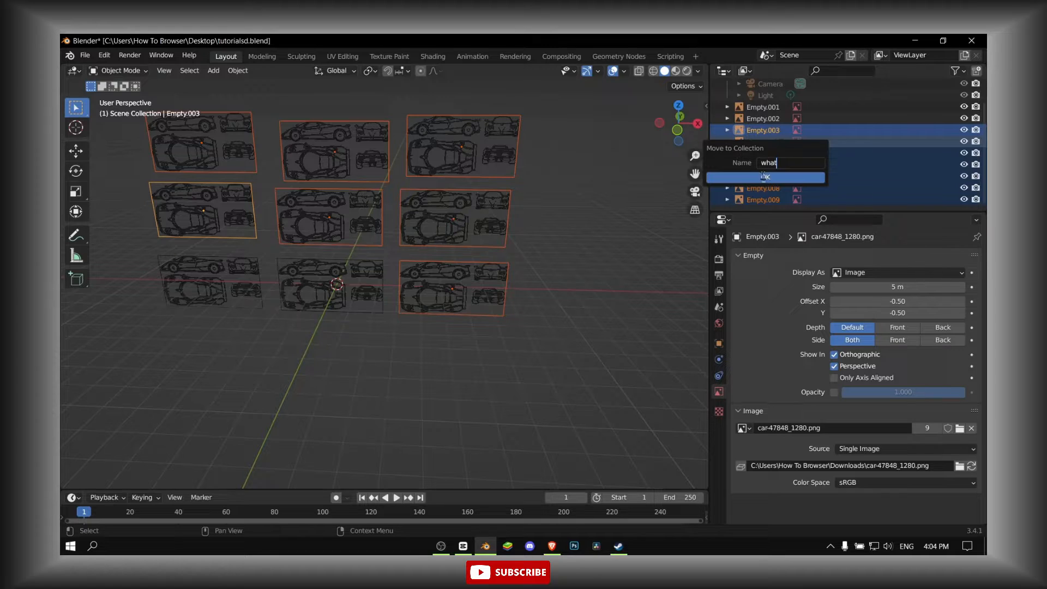
left_click(764, 176)
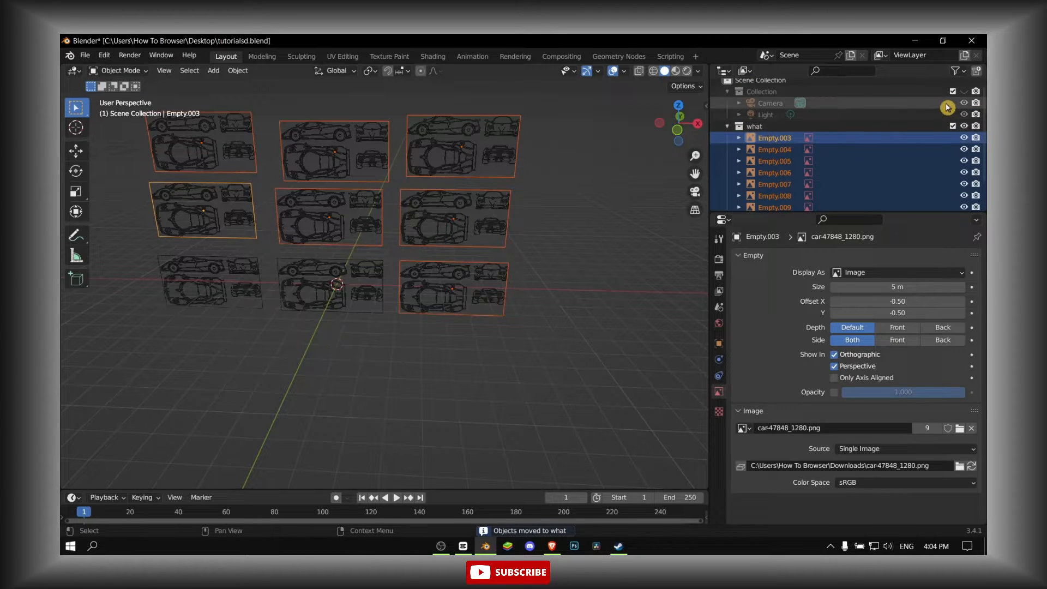
Step: Enable the Selectable restriction toggle in the outliner's Filter popover
left_click(955, 71)
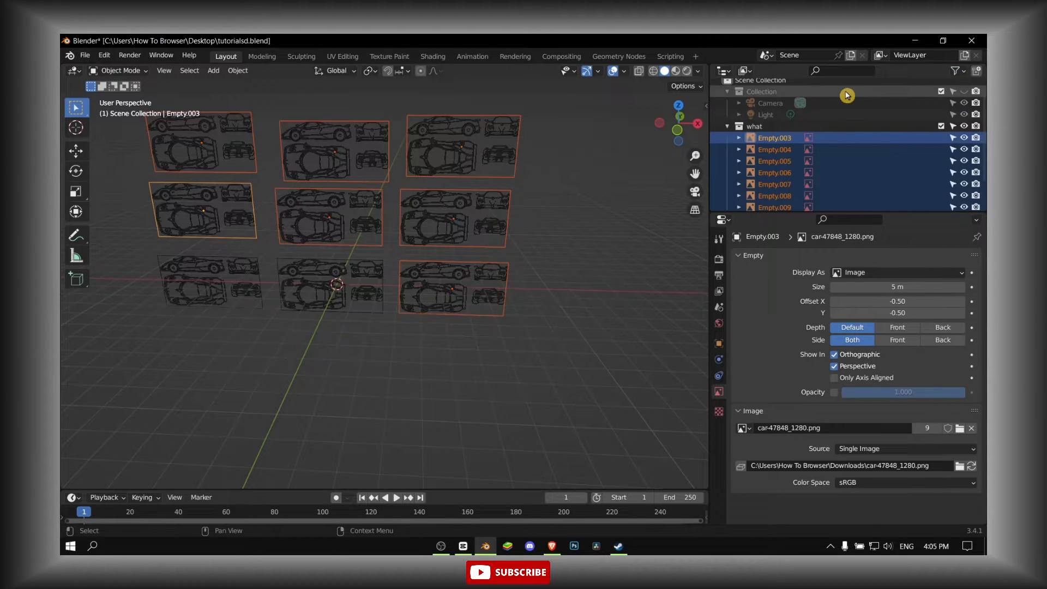
mouse_move(956, 126)
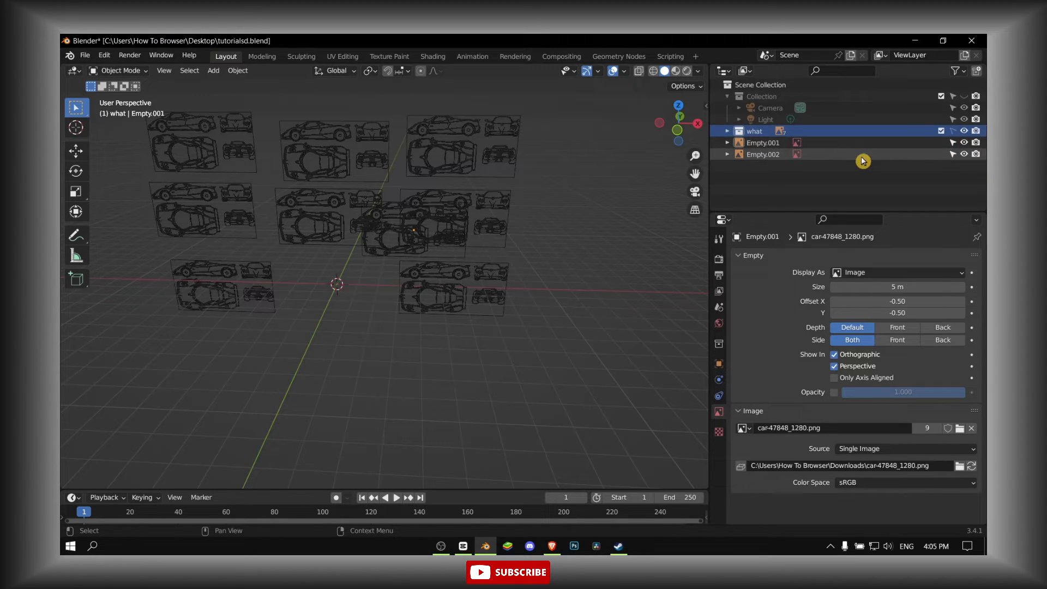
Step: Disable selection on the 'what' collection row in the outliner
left_click(762, 154)
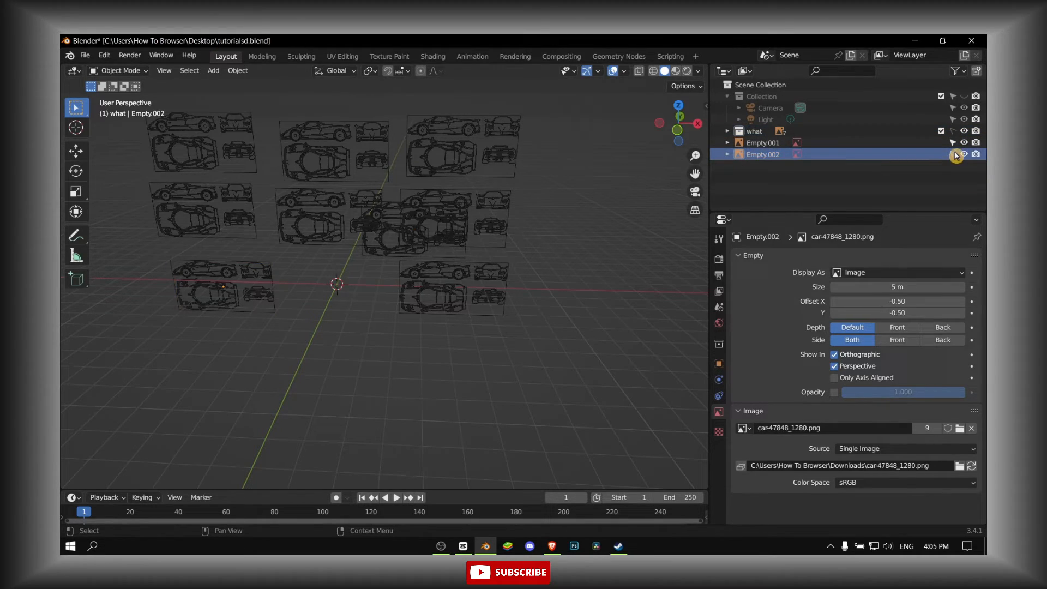